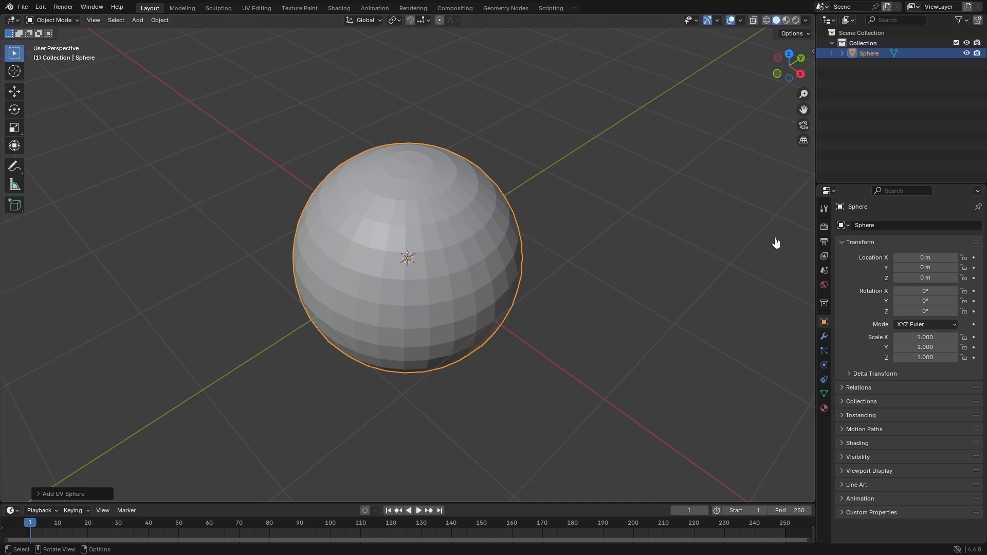
- Inspect the sphere's mesh briefly, then show its Modifier Properties and view the pinched pole
scroll("up", 3)
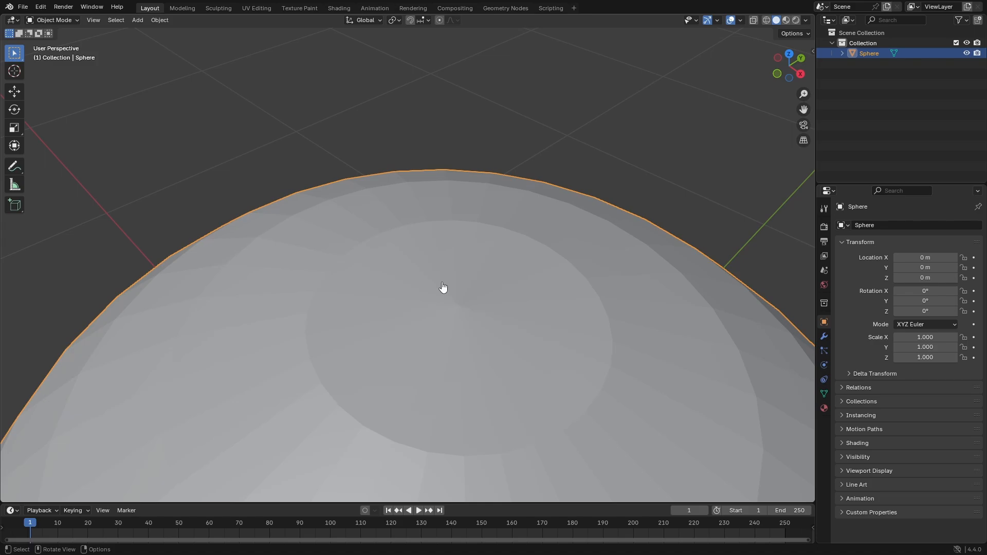
key("Tab")
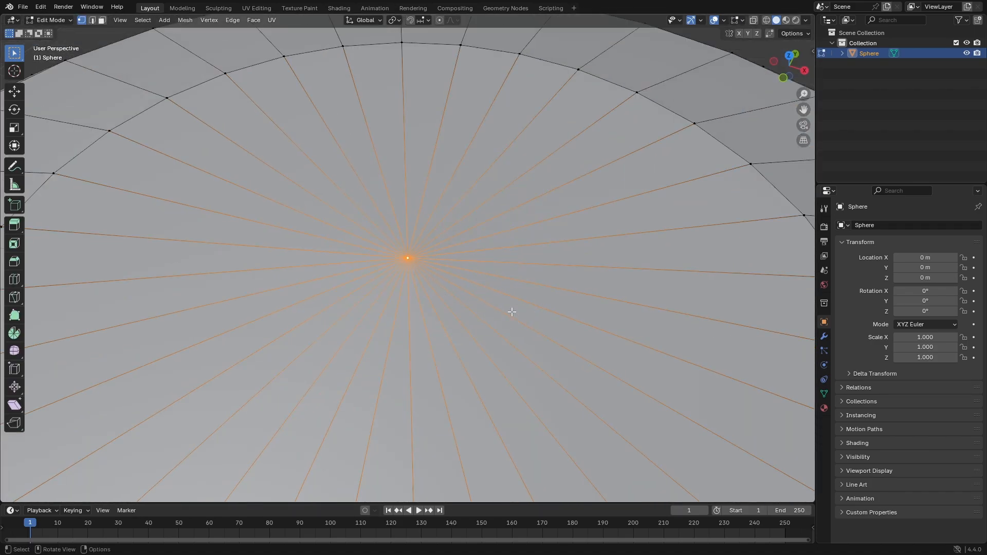
key("Tab")
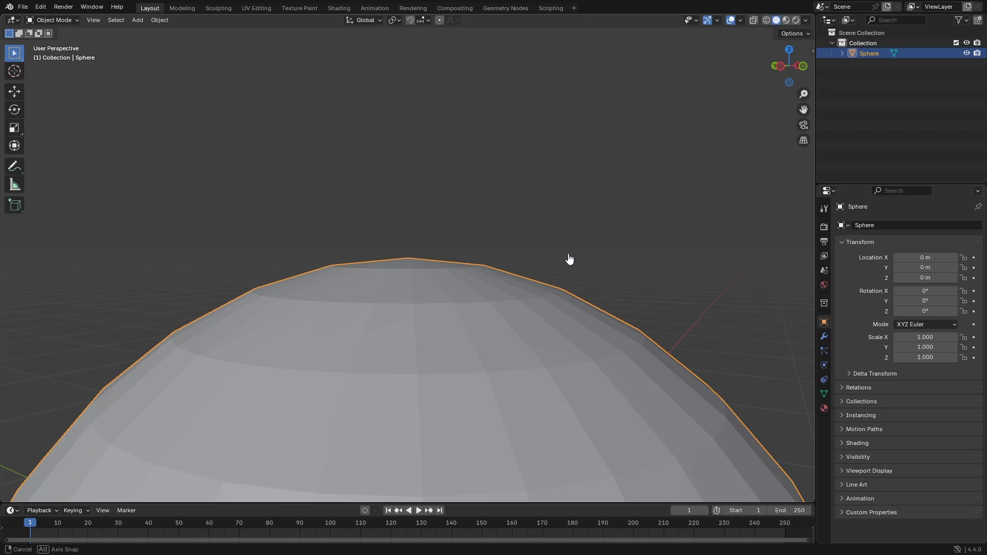
left_click_drag(567, 258, 403, 271)
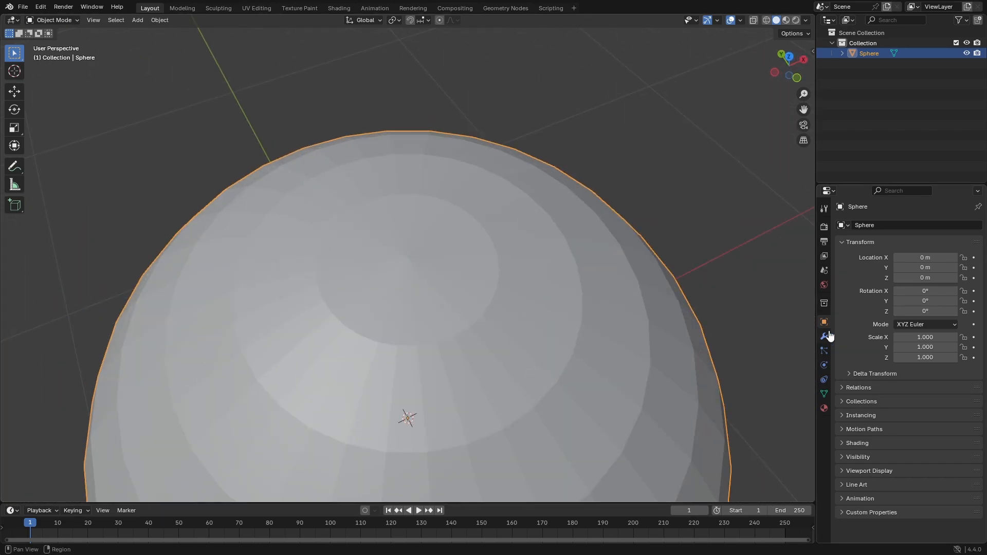
left_click(824, 335)
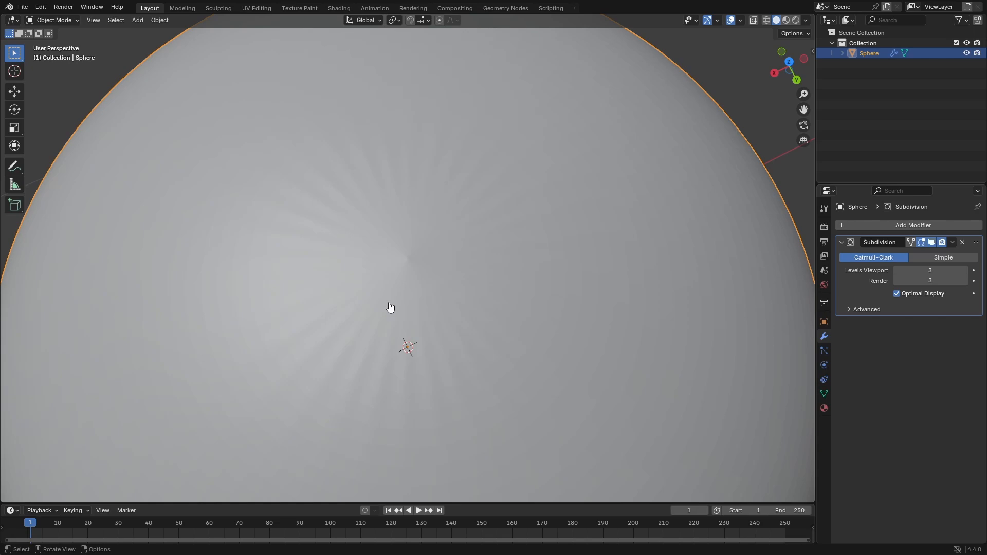
left_click_drag(391, 307, 370, 380)
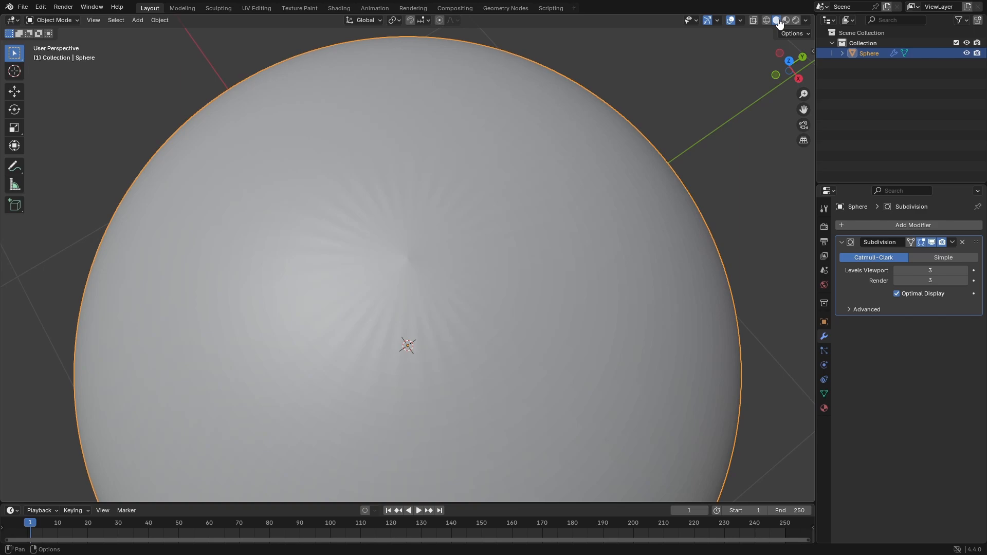
- Switch viewport lighting to a shiny metallic MatCap and shade the sphere smooth
left_click(804, 21)
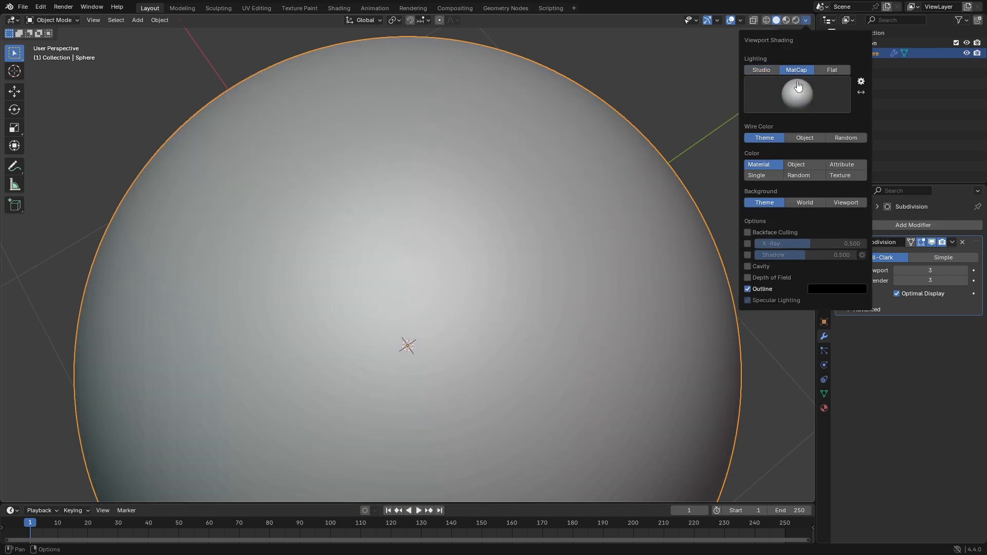
left_click(796, 95)
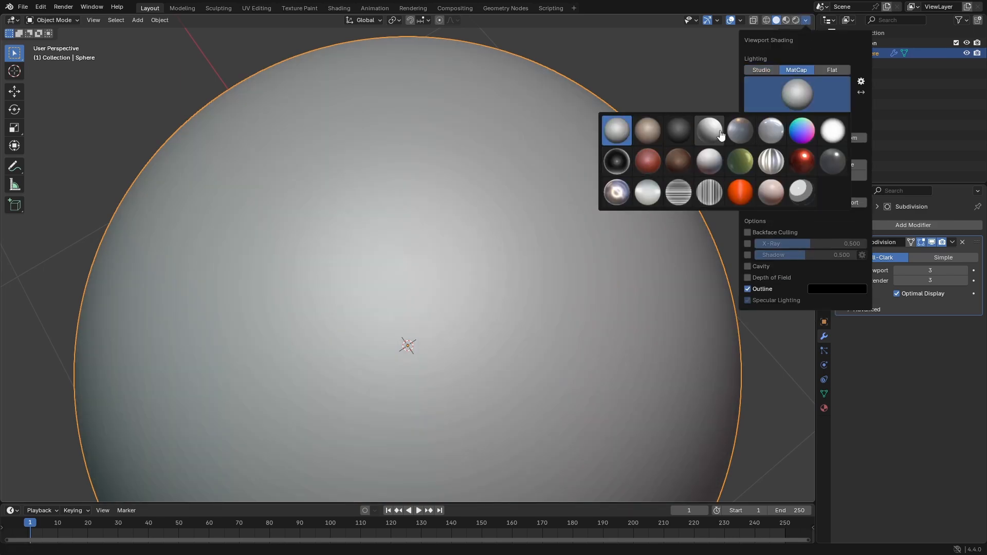
left_click(708, 130)
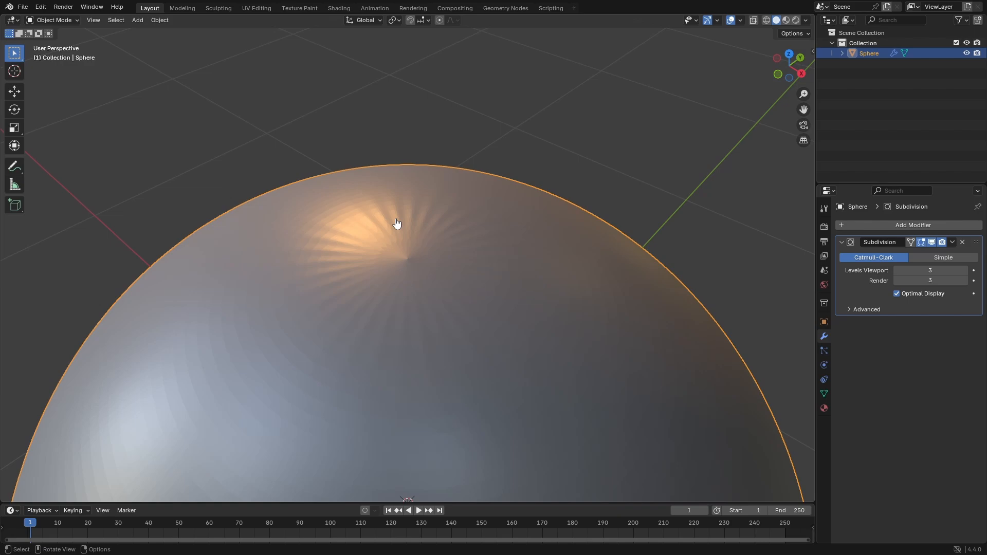
left_click(159, 19)
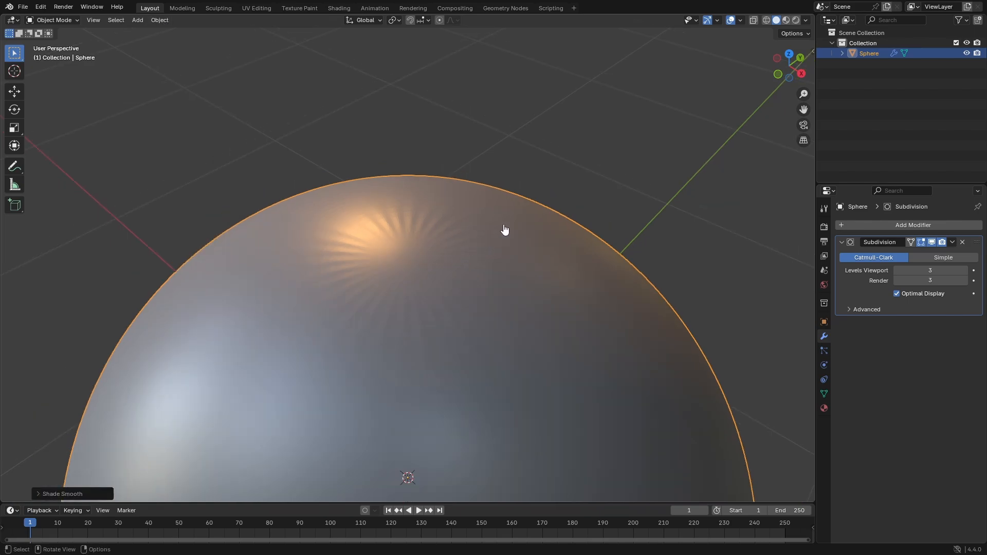
- Switch to the black-and-white striped MatCap and inspect the jagged bands at the pole
left_click(805, 20)
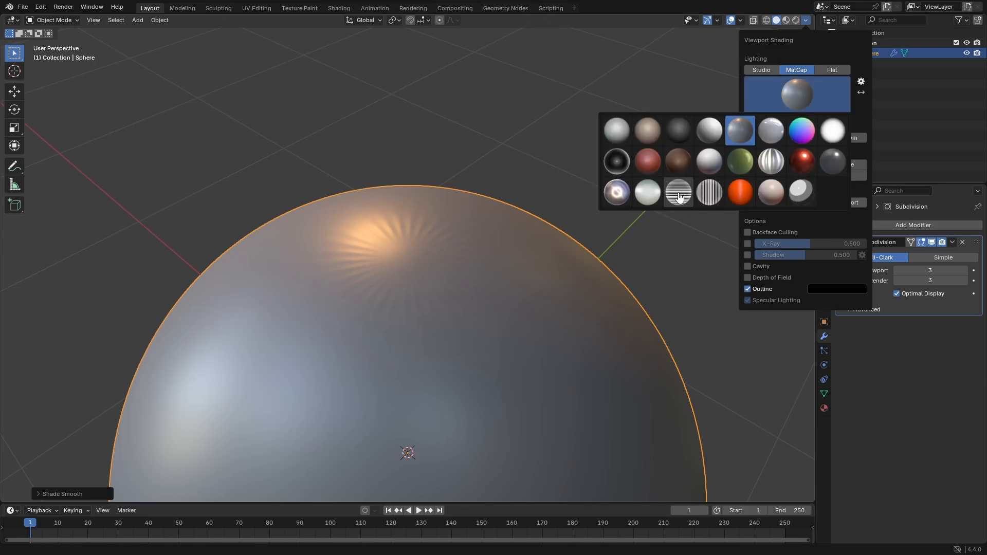
left_click(677, 192)
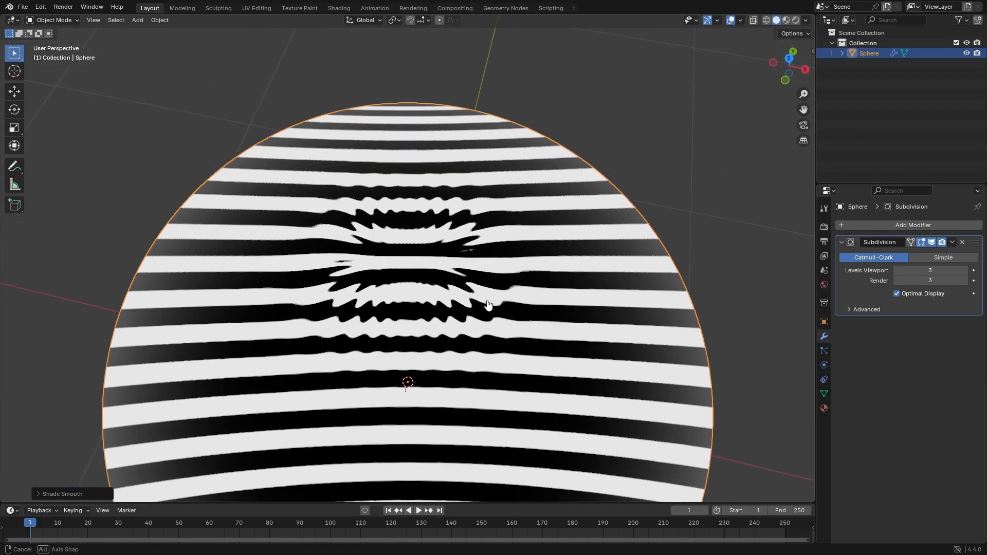
left_click_drag(487, 304, 430, 278)
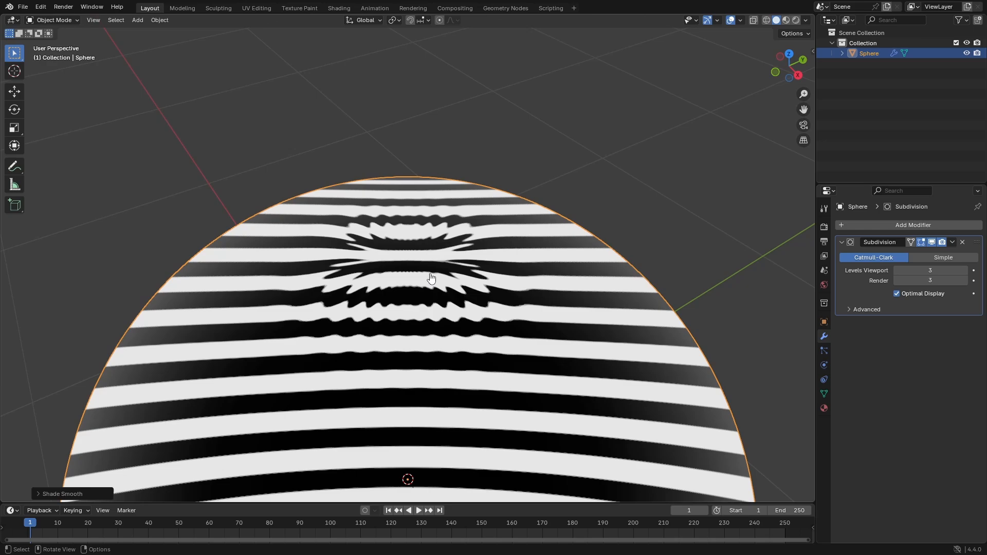
left_click_drag(431, 277, 455, 257)
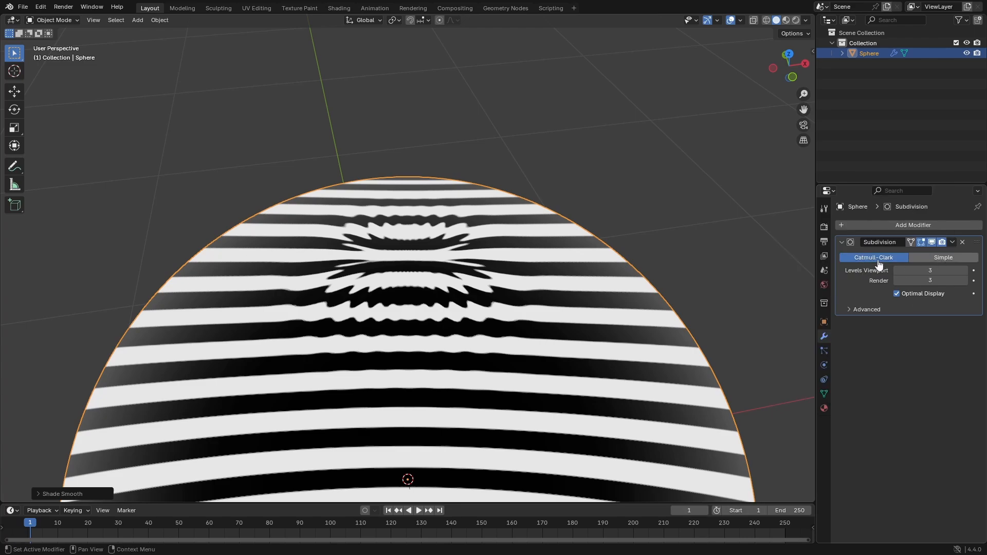
left_click(907, 225)
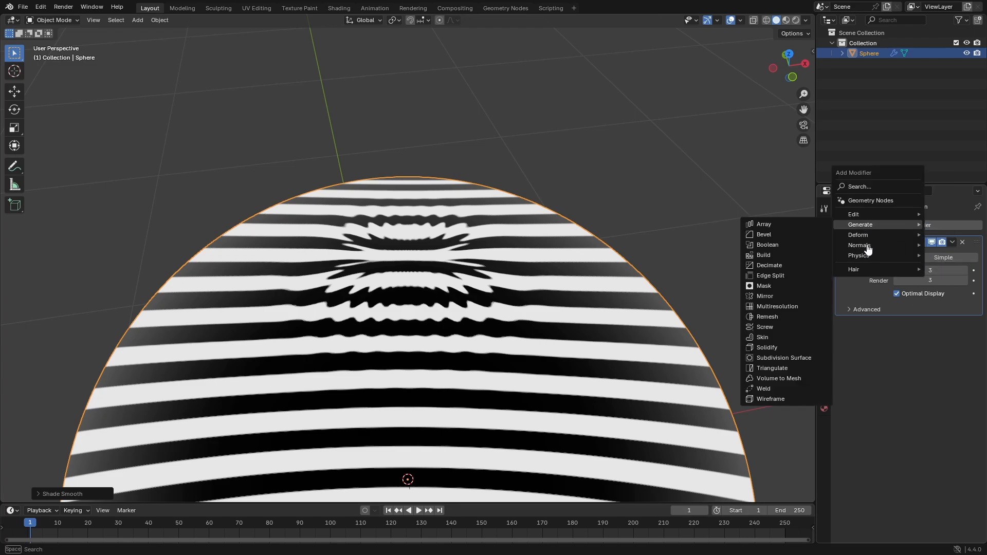
- Add a NormalEdit modifier in Radial mode below the Subdivision modifier
left_click(859, 245)
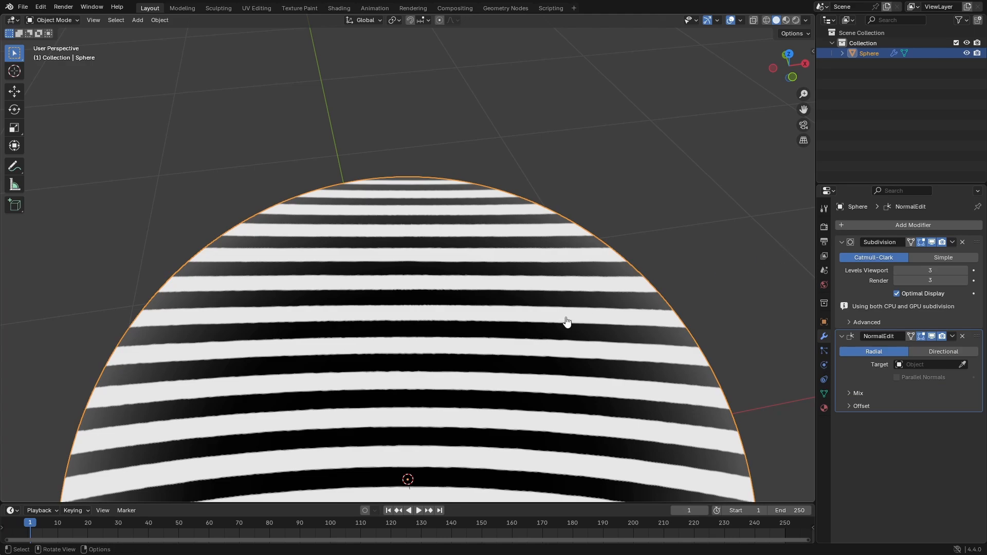
scroll("down", 3)
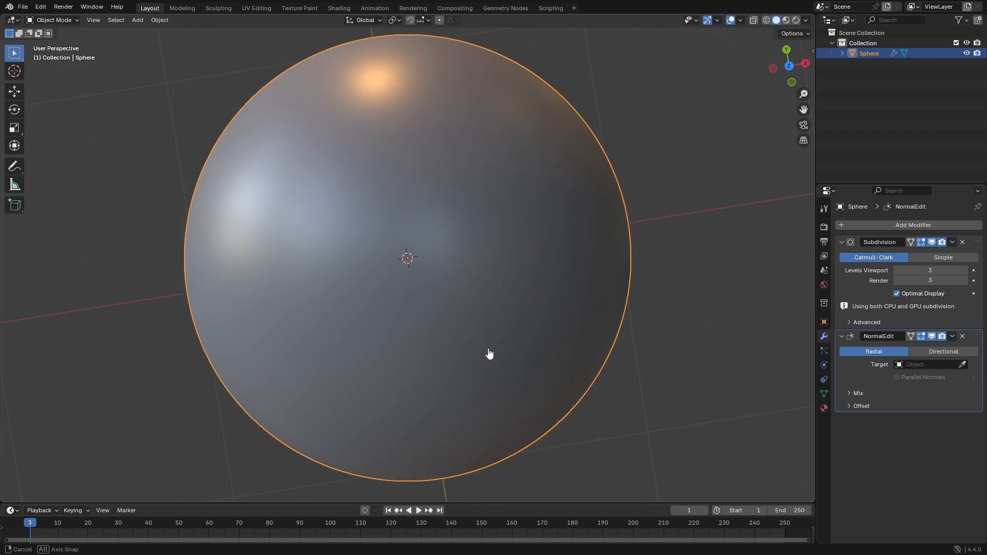
left_click_drag(490, 353, 563, 259)
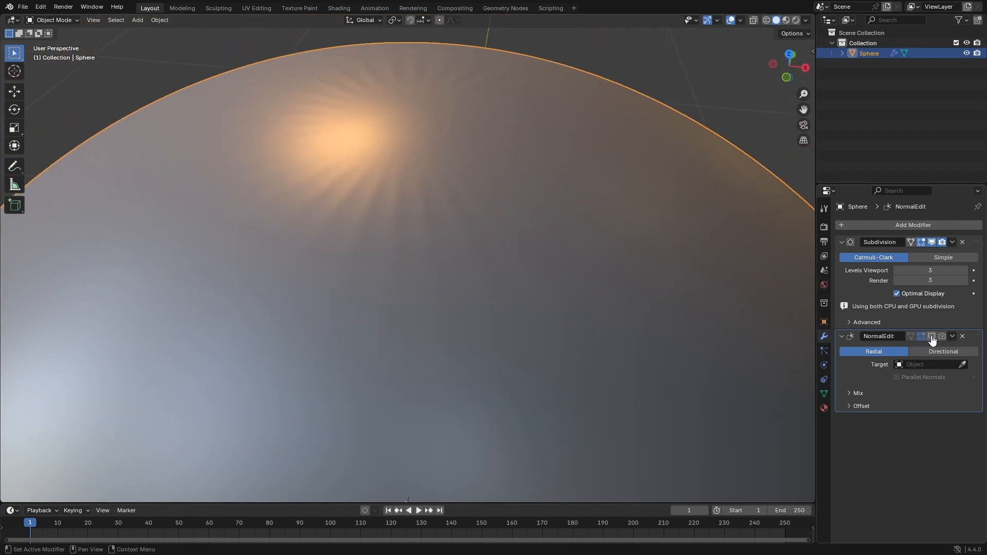
left_click(932, 336)
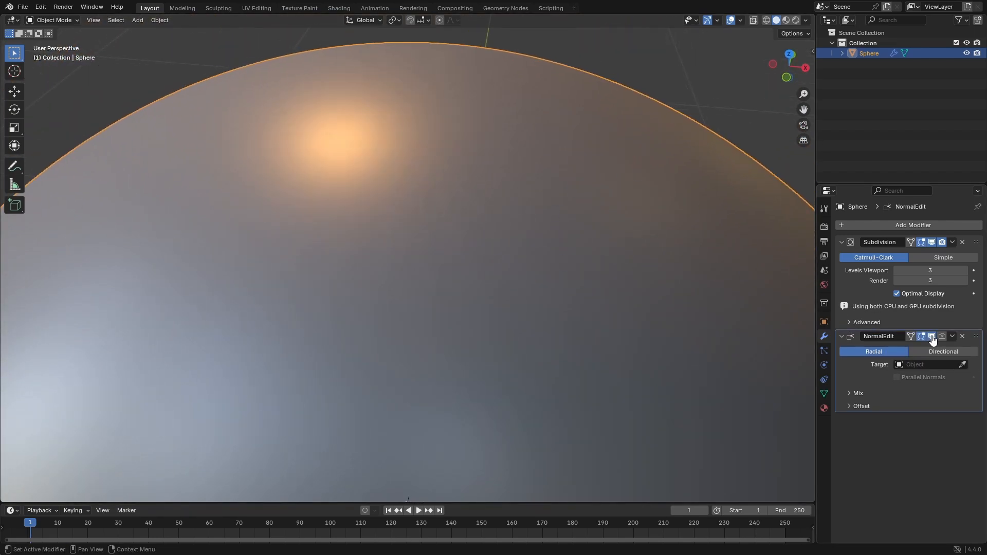
left_click(932, 336)
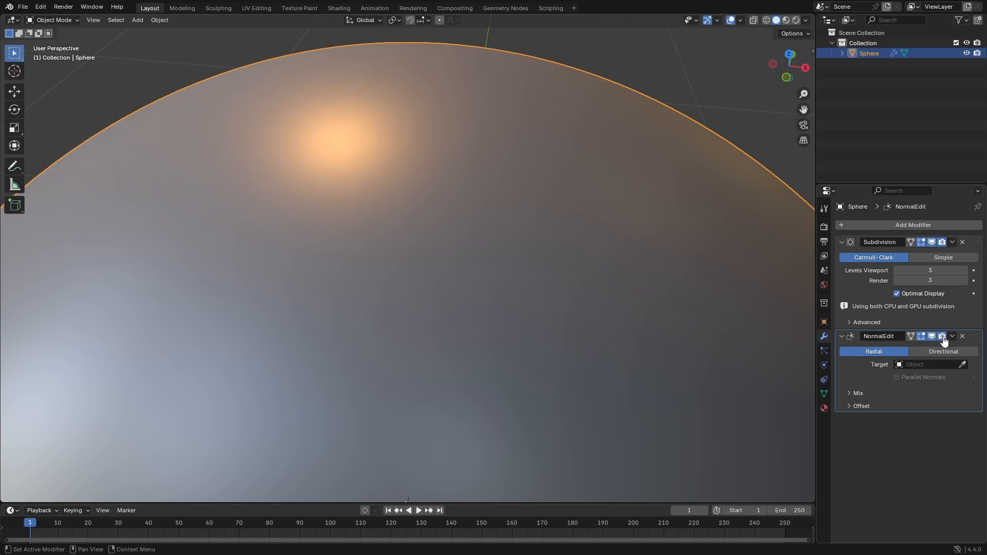
mouse_move(675, 351)
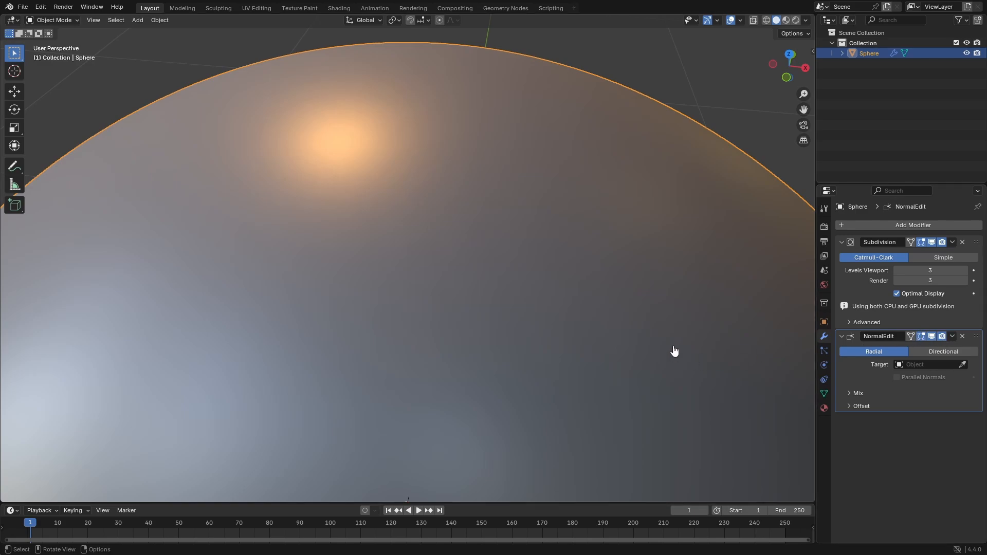